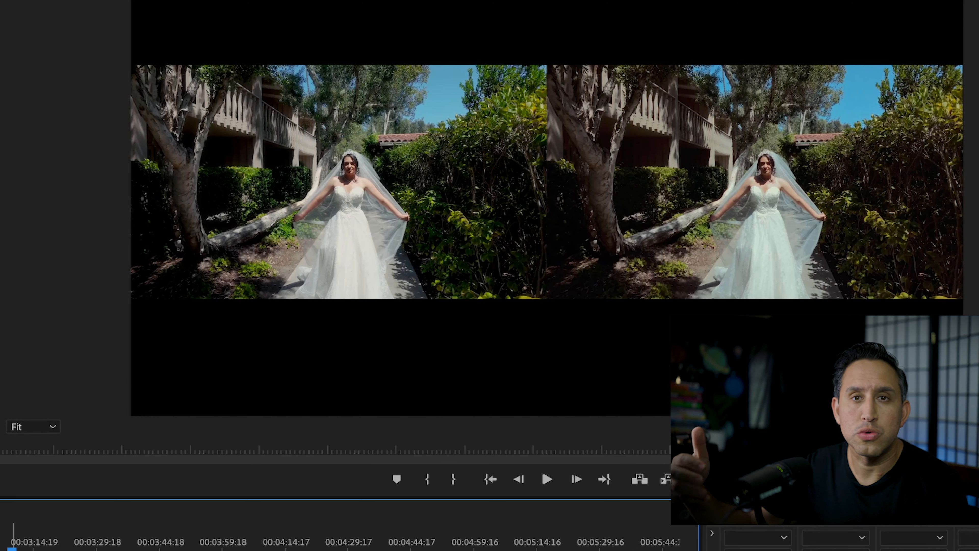
Turn off Comparison View so the Program monitor shows only the embrace shot at 00:00:02:07
click(86, 544)
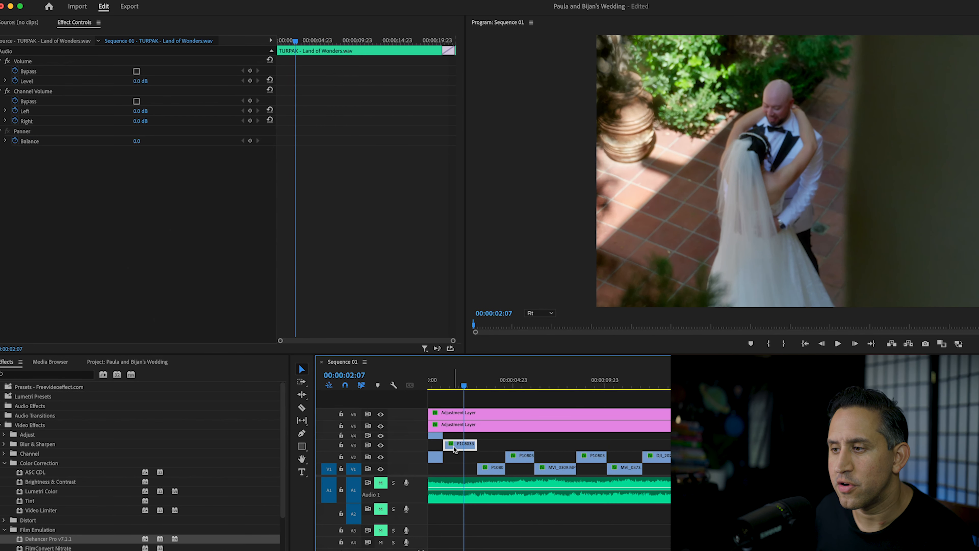
Inspect P1080334.MOV's Lumetri Color settings, then move to the reception dinner shot at 00:00:28:07
click(459, 445)
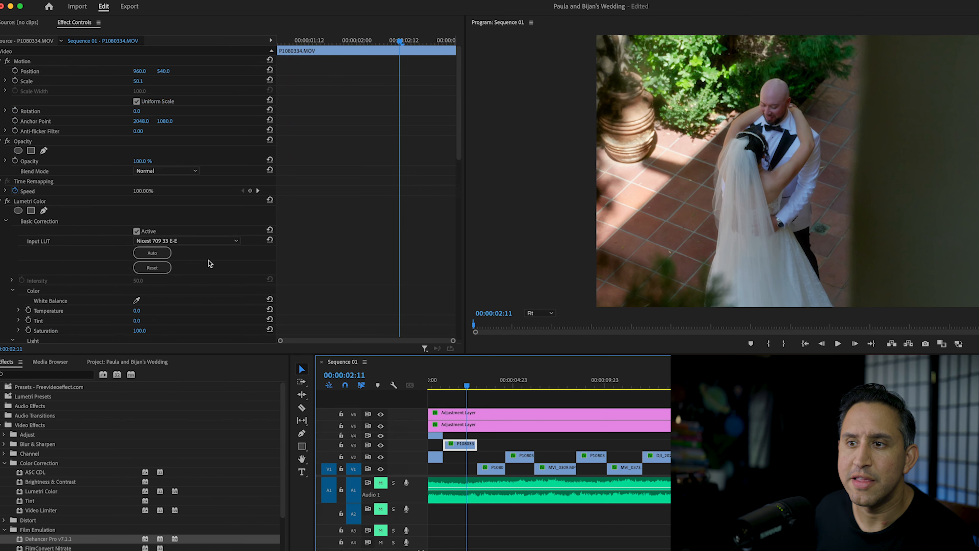
scroll(down, 3)
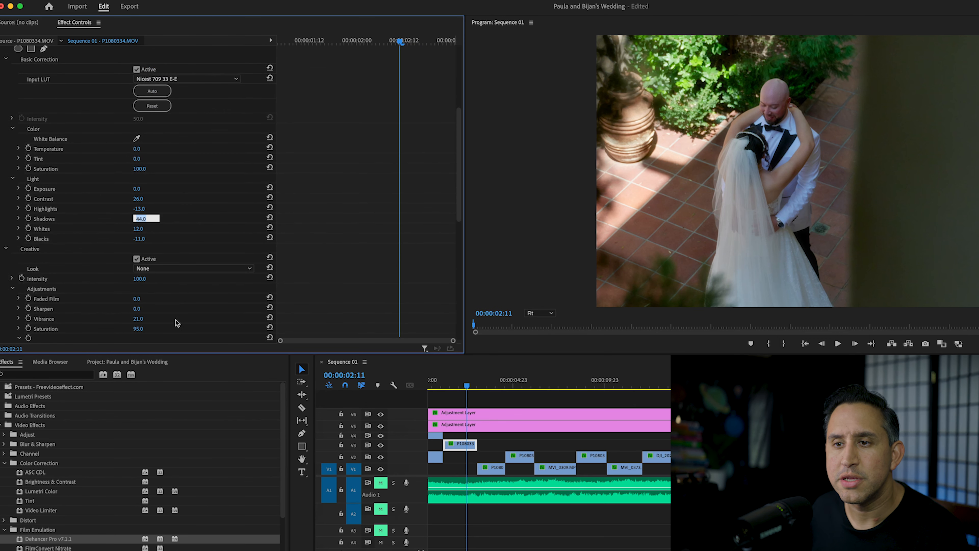
scroll(down, 3)
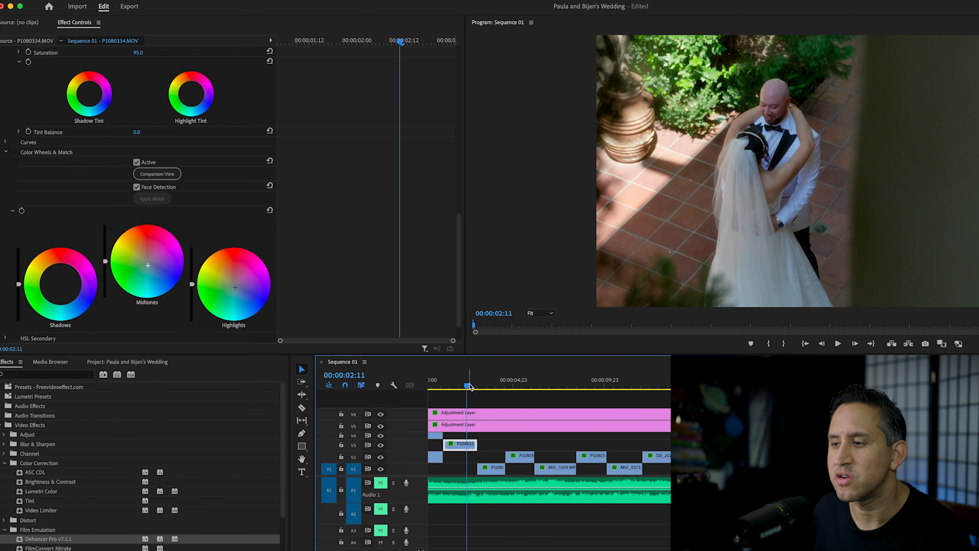
click(554, 467)
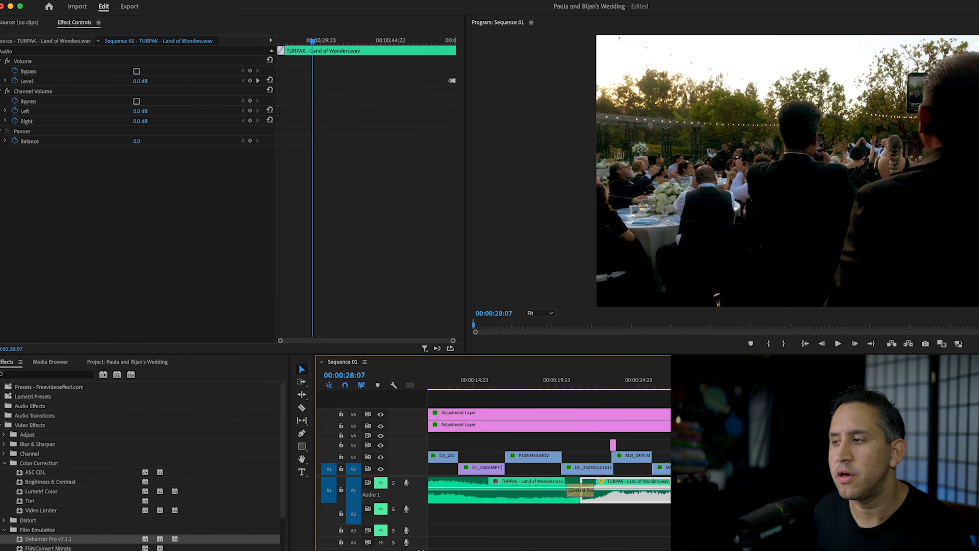
Move the playhead to the fog-jet dance-floor shot at 00:00:51:03
click(653, 387)
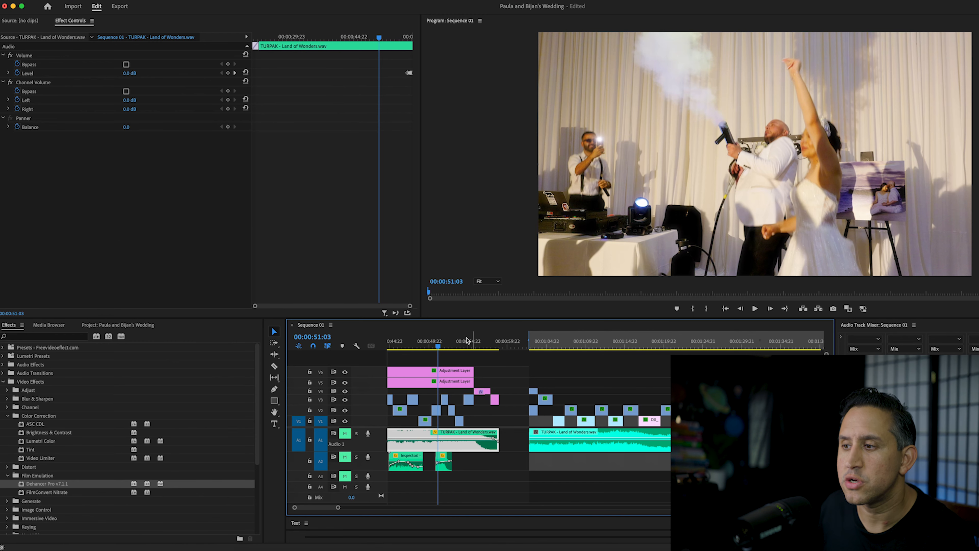
Toggle IMG_3094.mov's Dehancer Pro grade off and back on to compare with the original
click(483, 346)
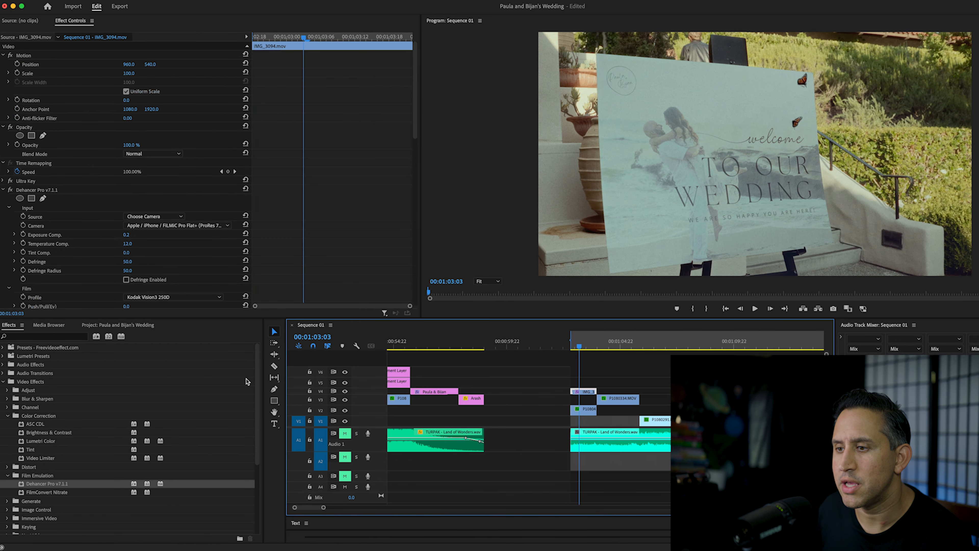
click(11, 189)
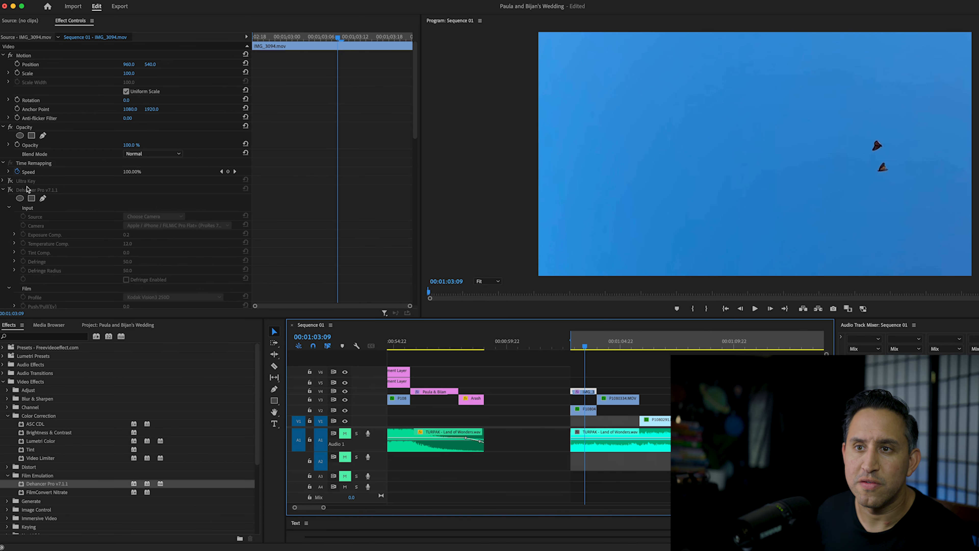
click(5, 181)
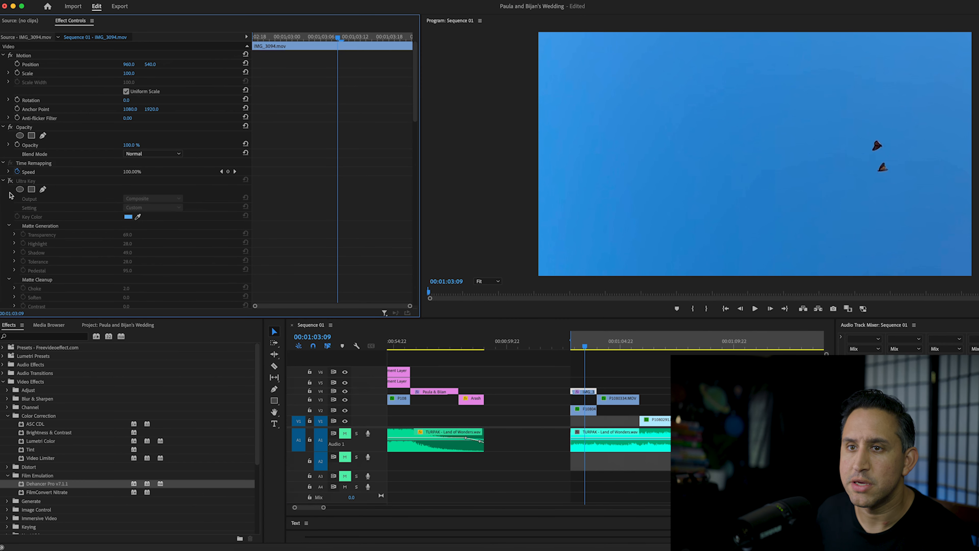
click(11, 191)
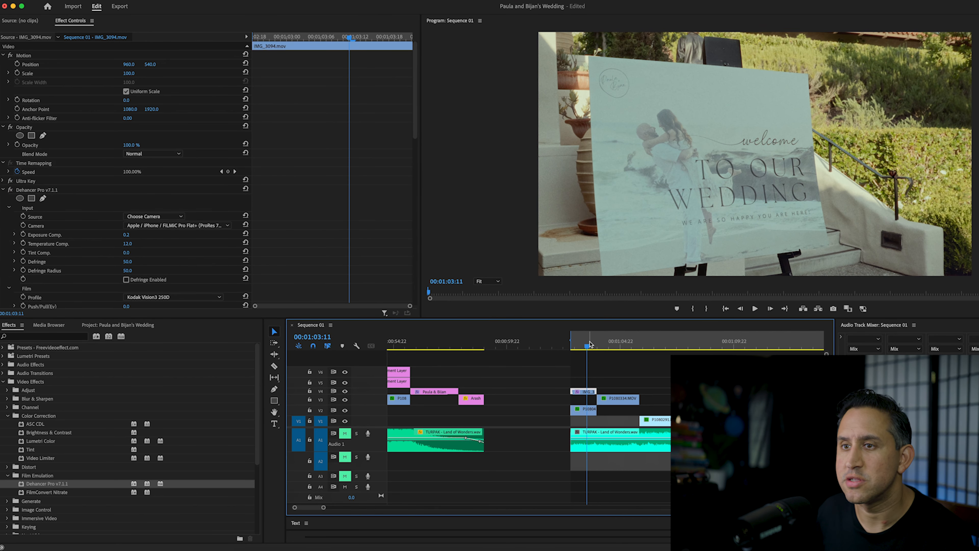
mouse_move(559, 331)
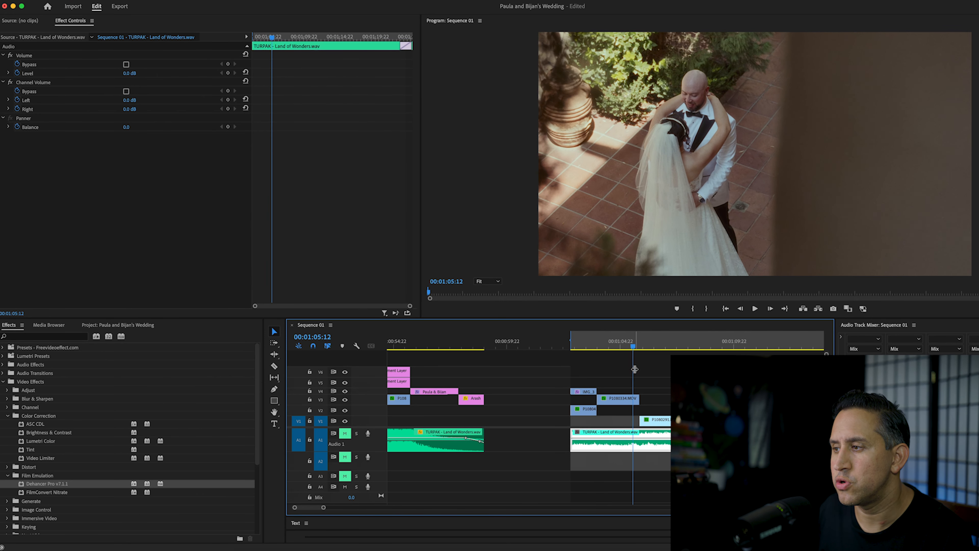
Raise P1080334.MOV's Dehancer Film Developer Color Boost from 16 to 56 and save
click(593, 398)
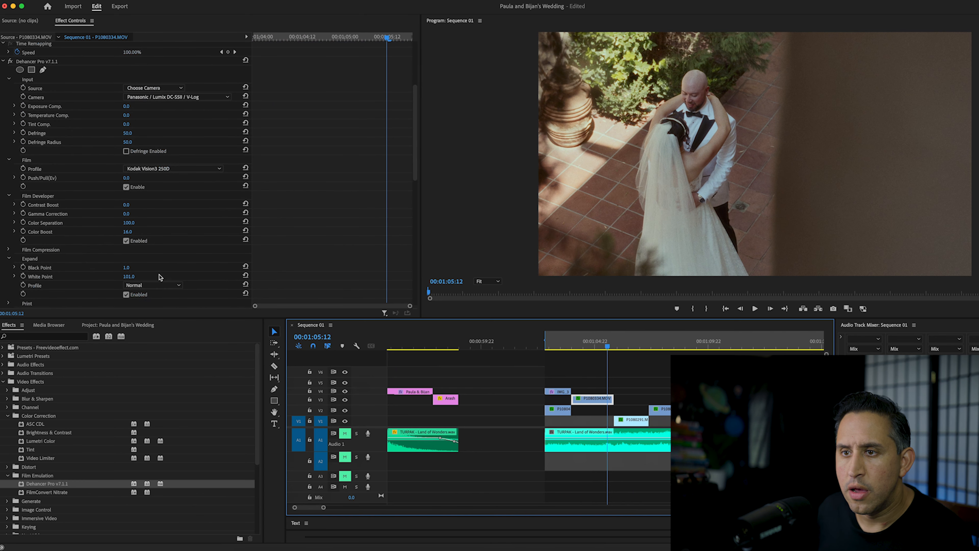
key(cmd+s)
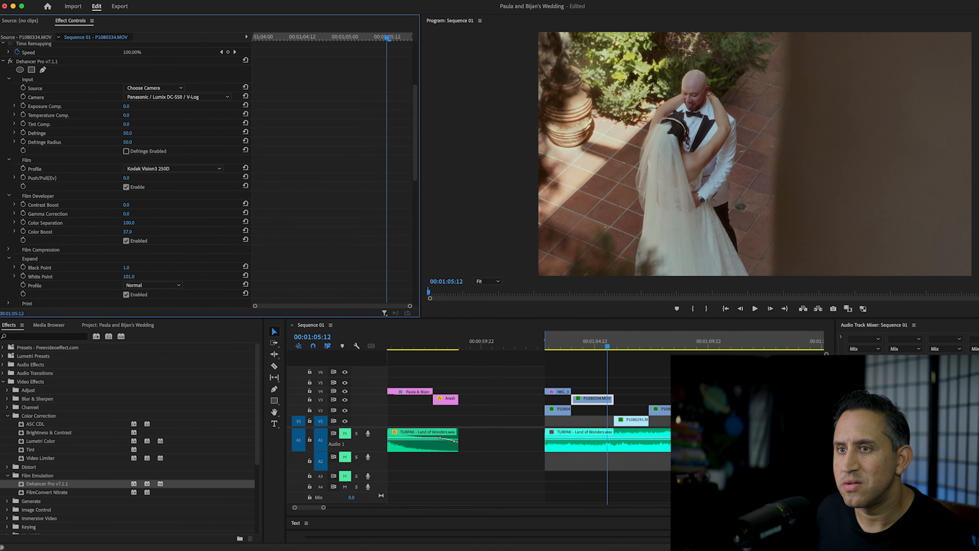
click(126, 240)
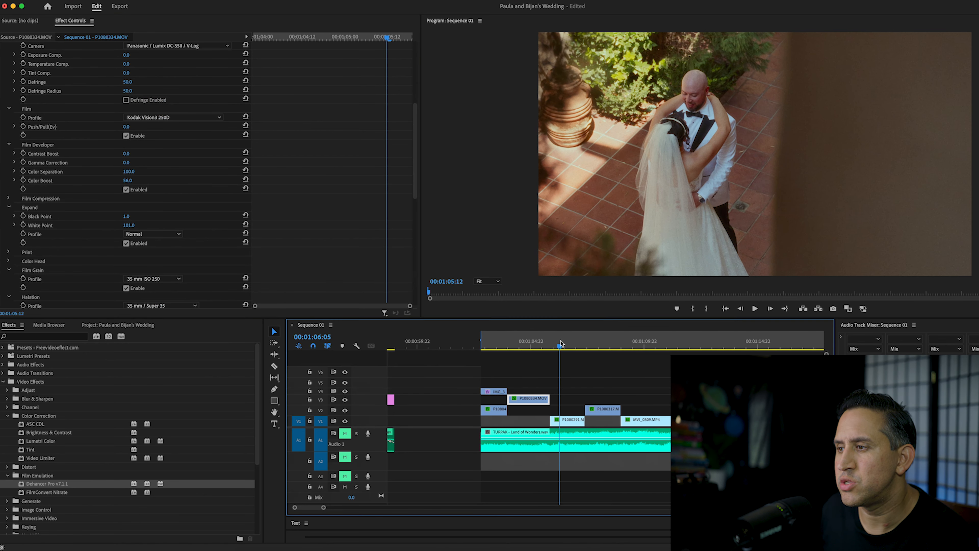
Select MVI_0309 and then MVI_0395 to show the aisle-walk clip's Dehancer settings
click(599, 443)
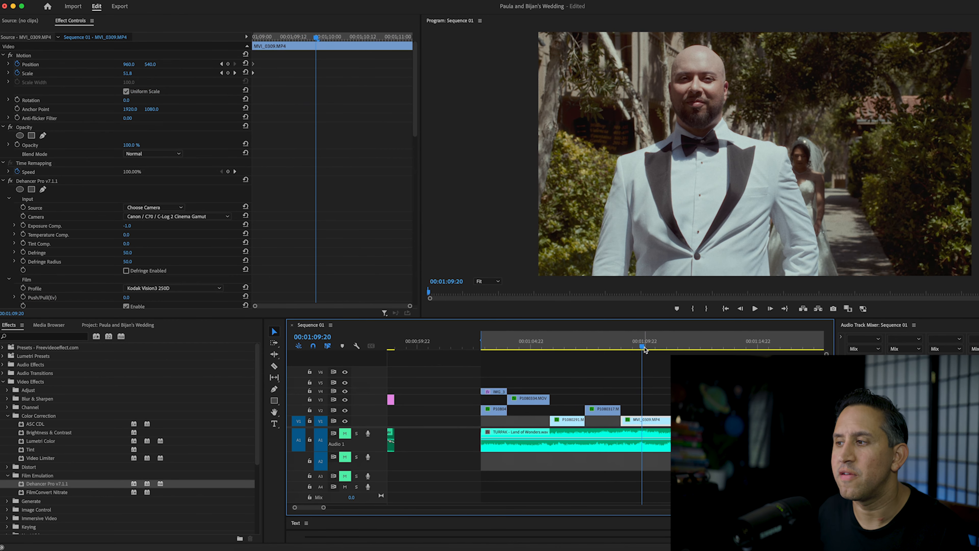
click(729, 350)
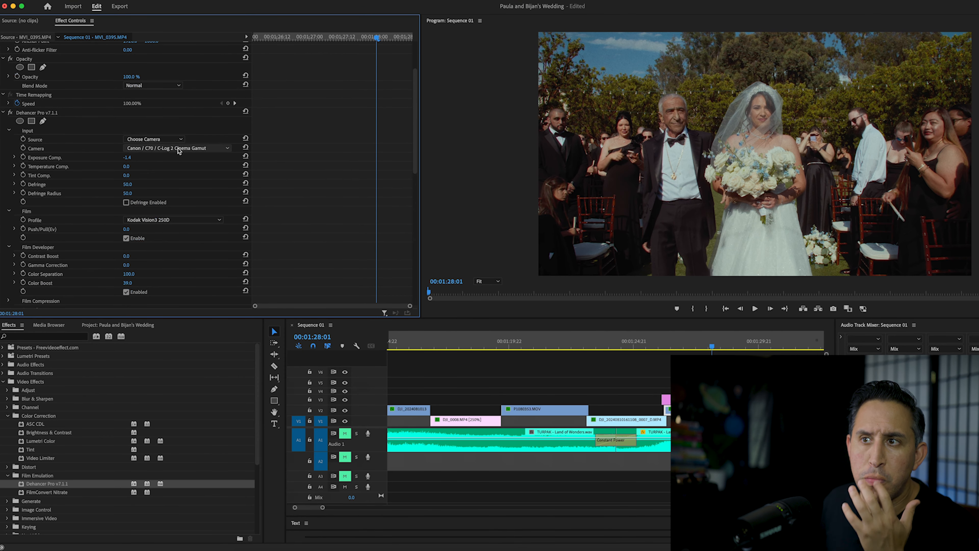
Set the Dehancer camera input to Canon / C70 / C-Log 2 Cinema Gamut
click(178, 148)
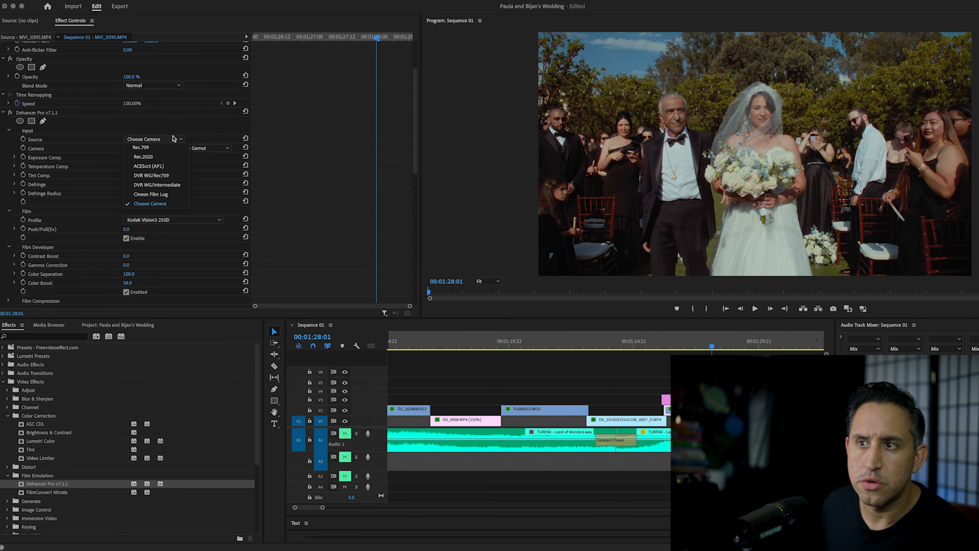
click(156, 148)
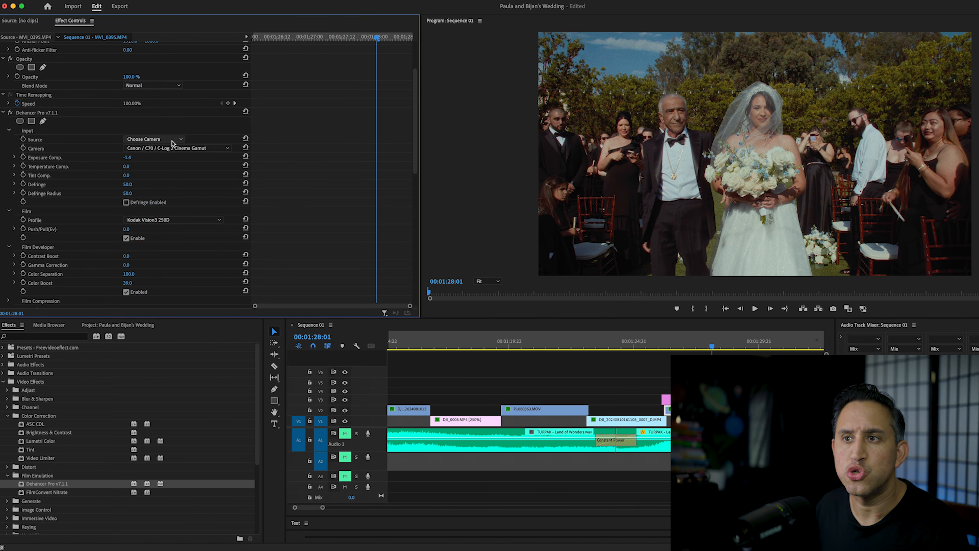
click(177, 148)
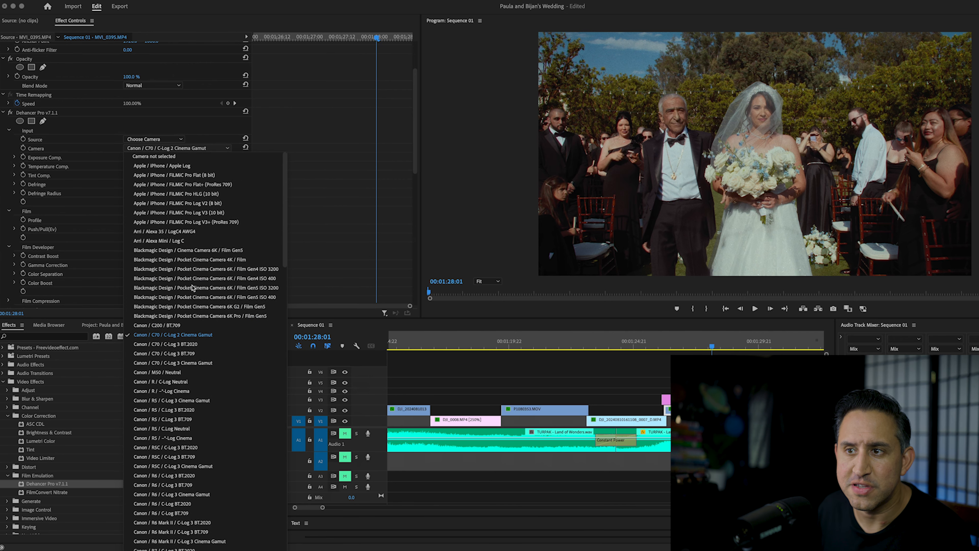
scroll(down, 3)
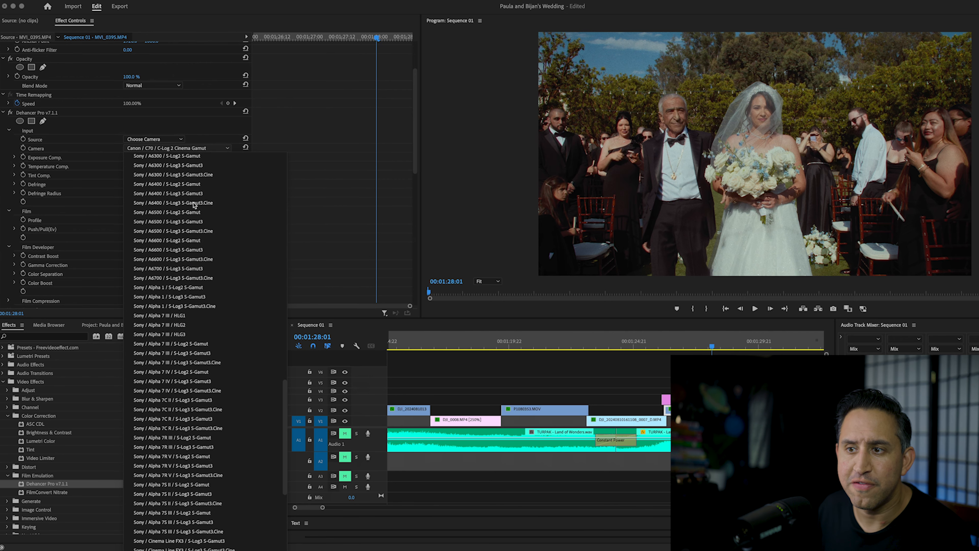
scroll(down, 3)
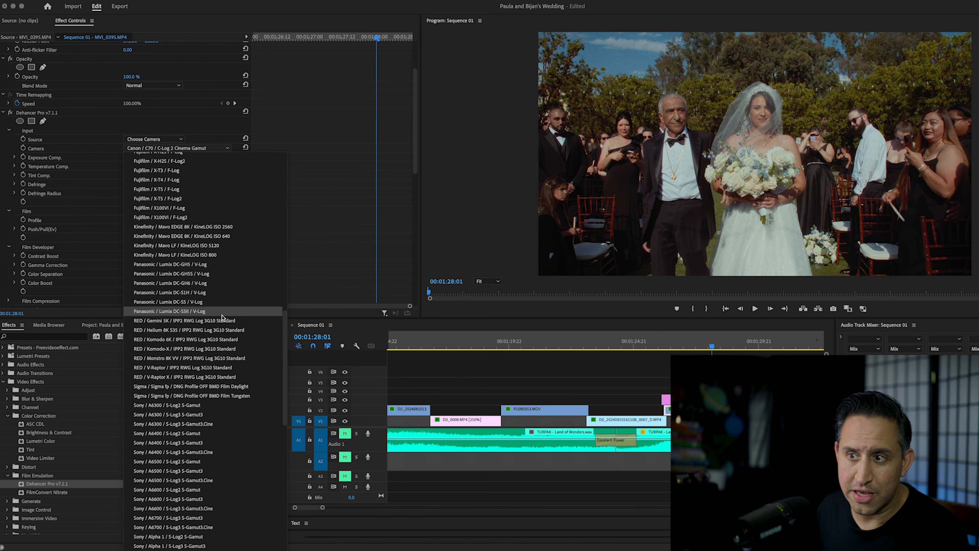
mouse_move(223, 317)
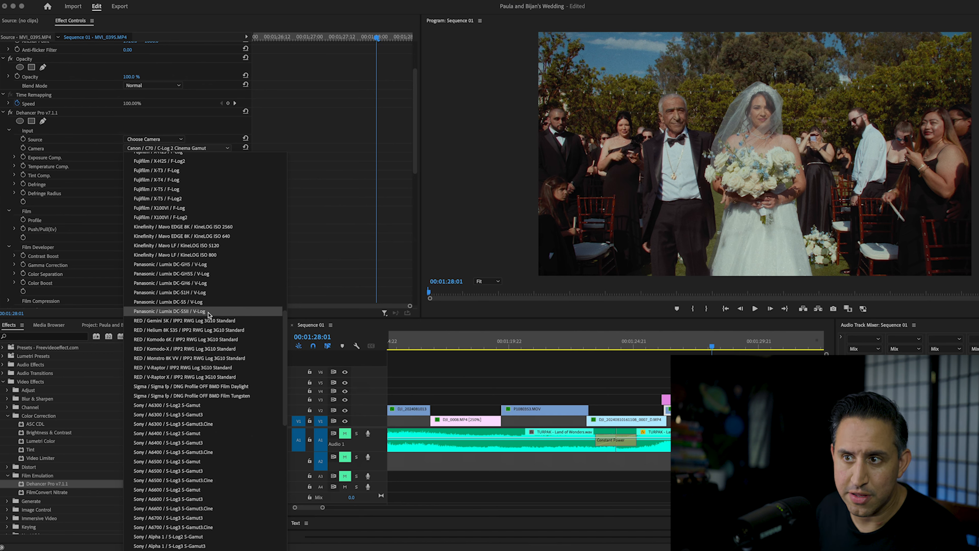
mouse_move(200, 292)
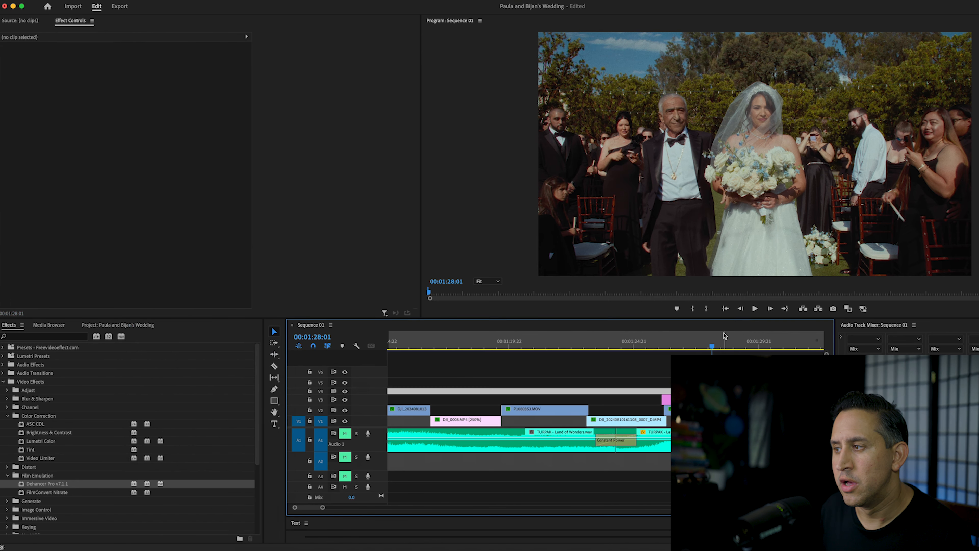
Check the next clips keep the Kodak Vision3 250D film profile, then jump past the sunset kiss to the DJ shot
click(178, 216)
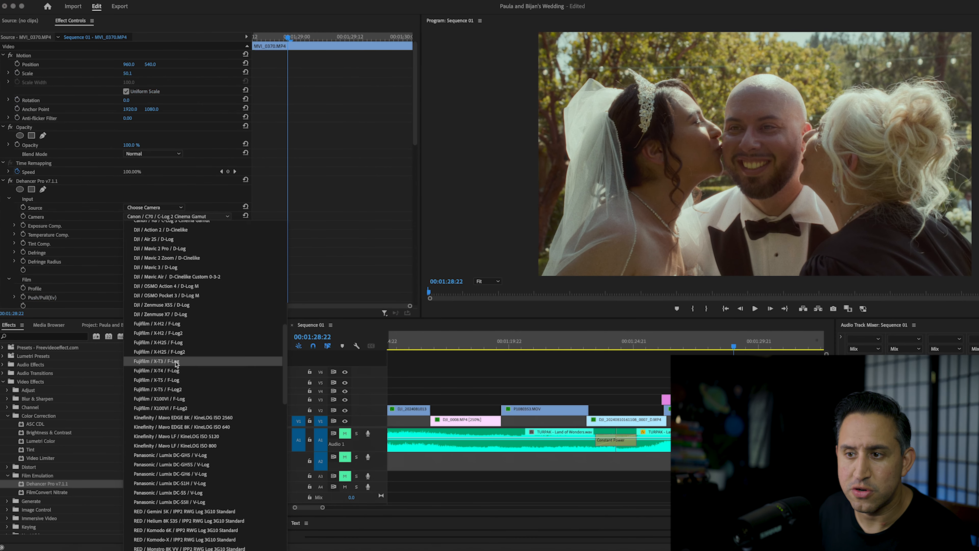
scroll(down, 3)
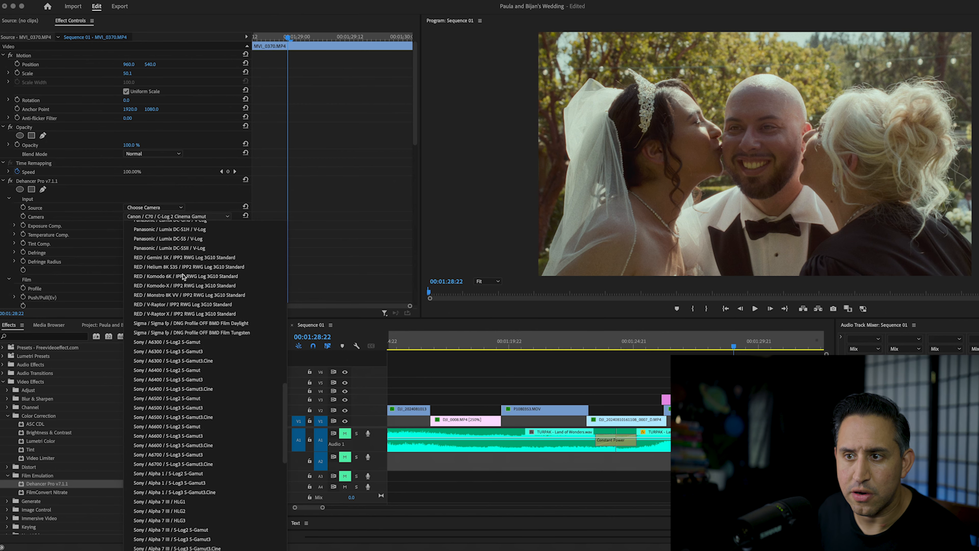
scroll(down, 3)
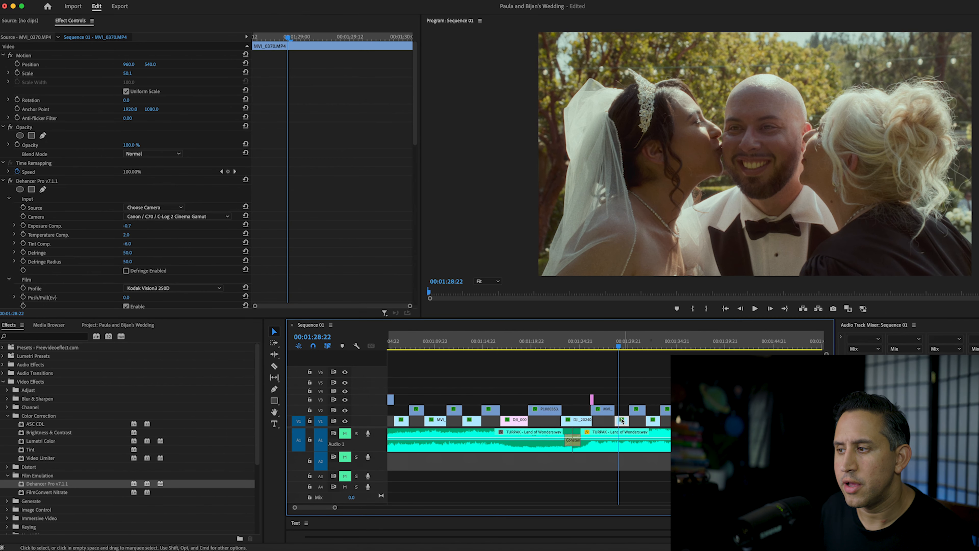
click(178, 216)
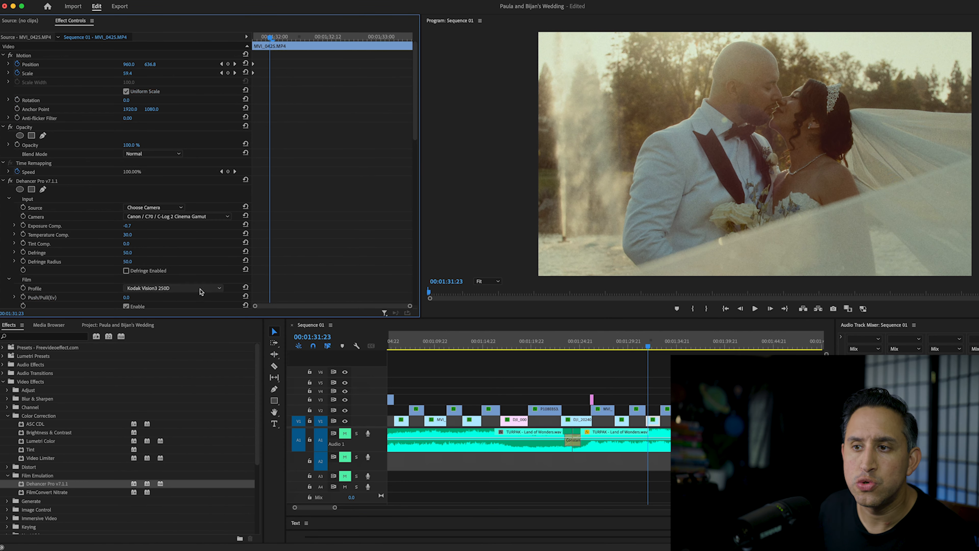
click(169, 288)
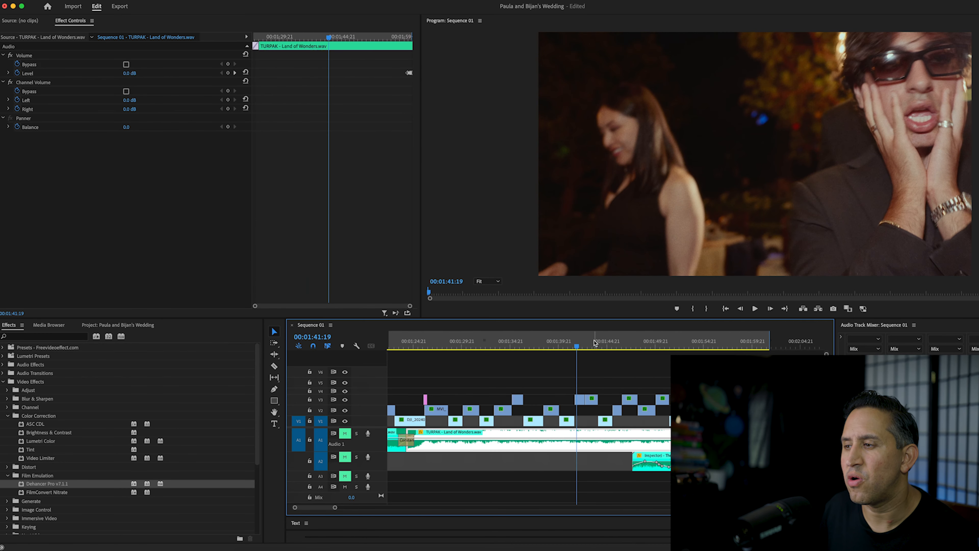
click(618, 342)
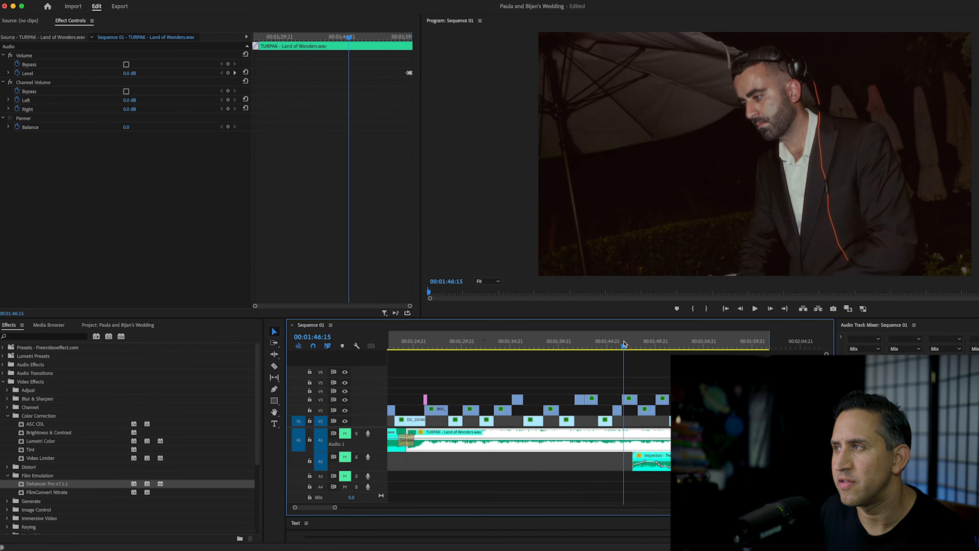
Move along the ruler and select P1080393.MOV, graded with Panasonic DC-S5II V-Log and Kodak Vision3 250D
click(652, 345)
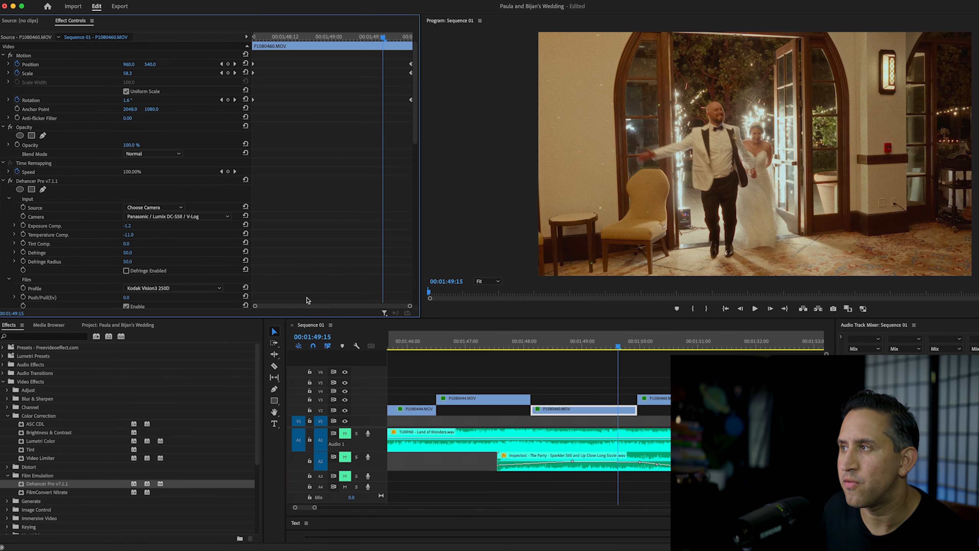
click(563, 340)
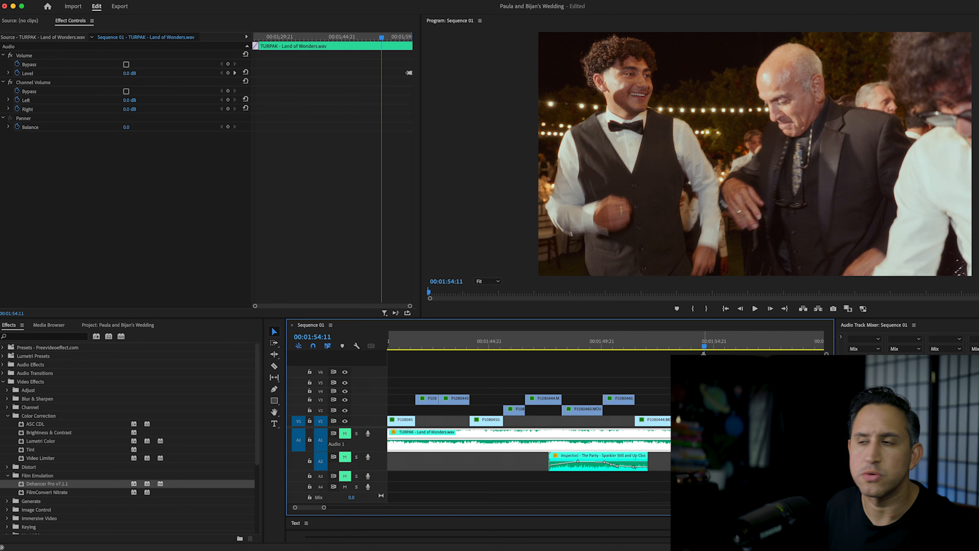
click(569, 341)
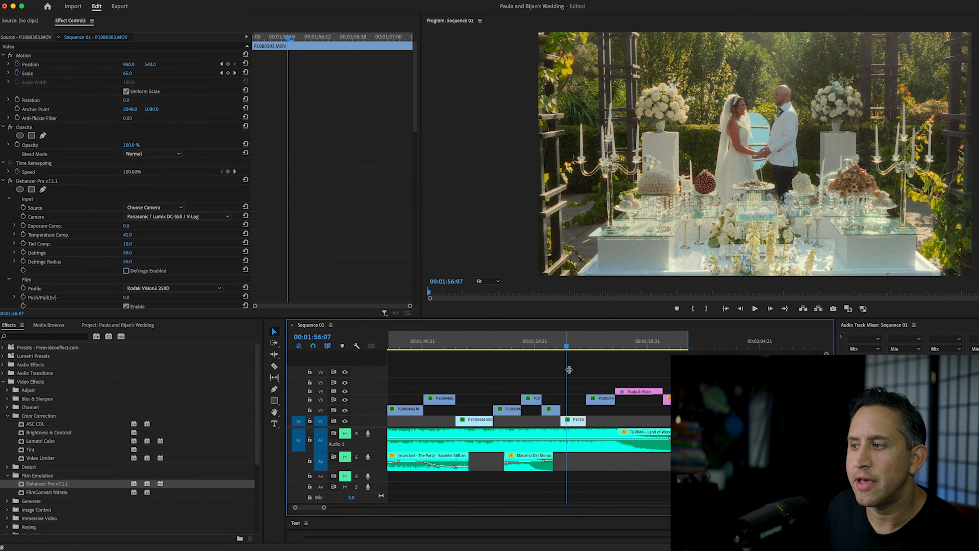
Review the 35 mm ISO 250 grain profile, halation enabled, and expand the Film Damage section
scroll(down, 3)
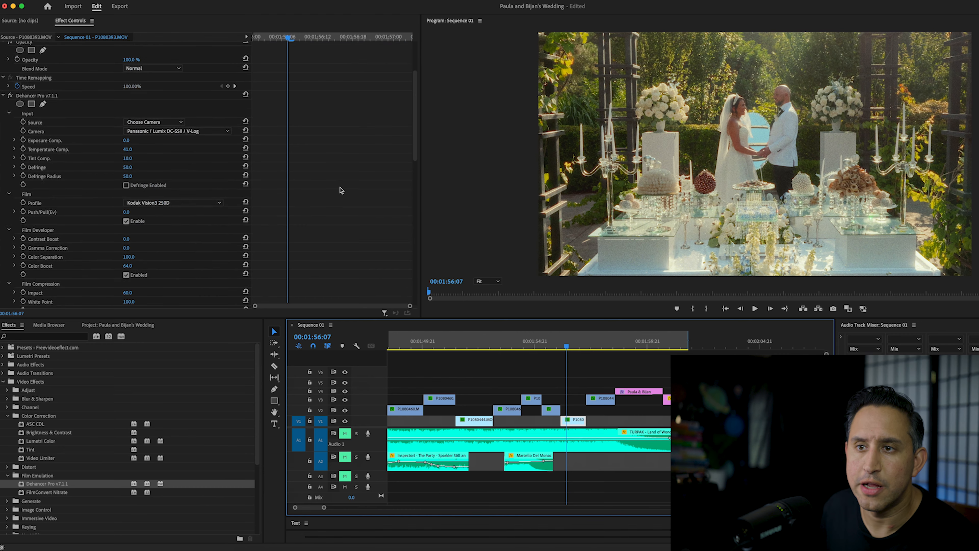
scroll(down, 3)
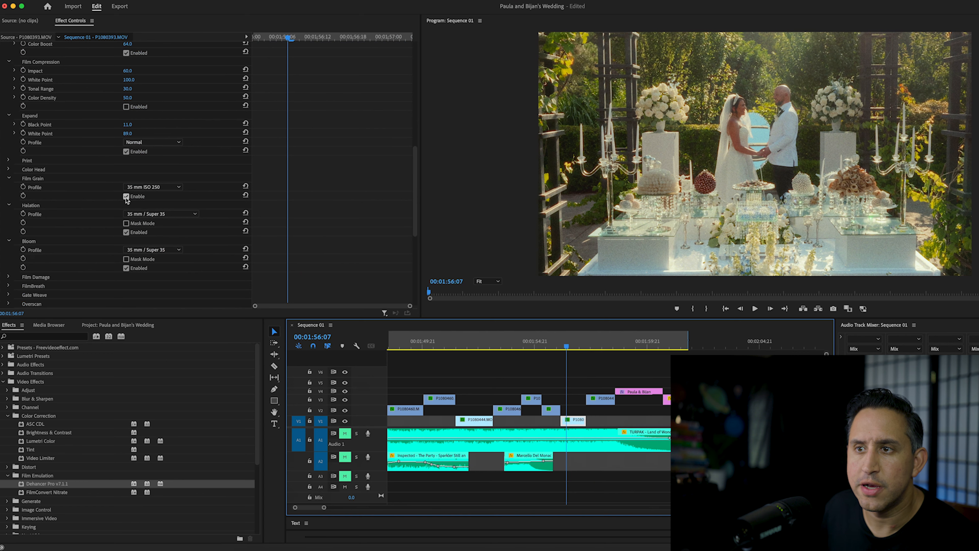
click(152, 186)
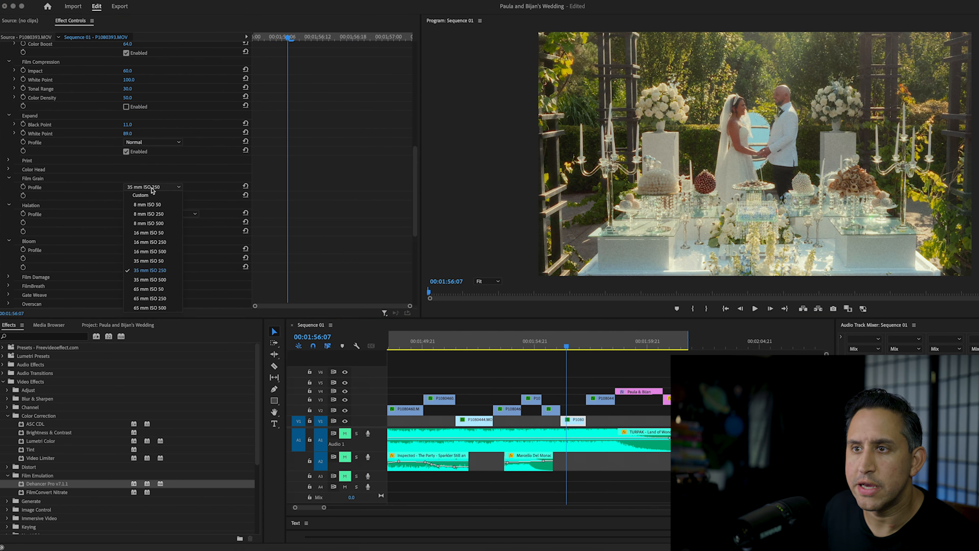
mouse_move(153, 279)
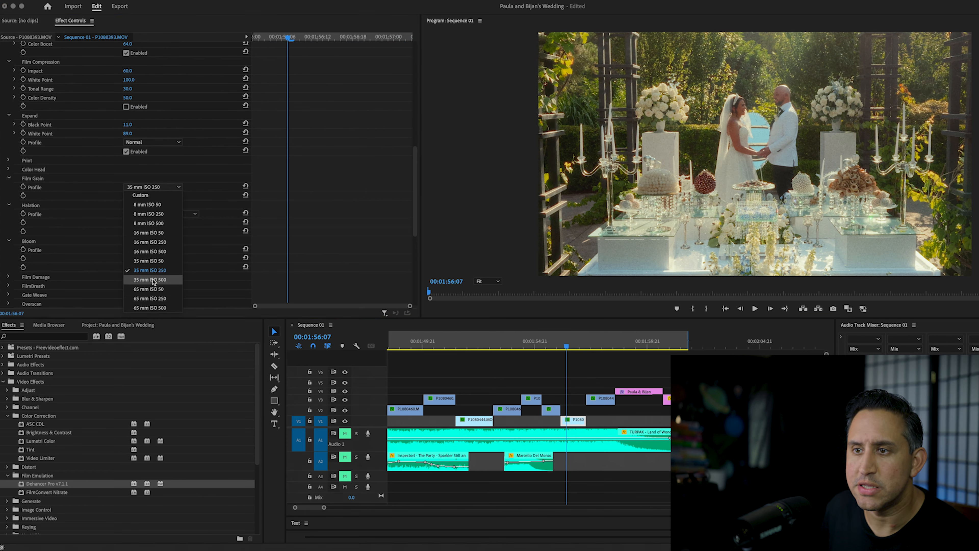
mouse_move(144, 289)
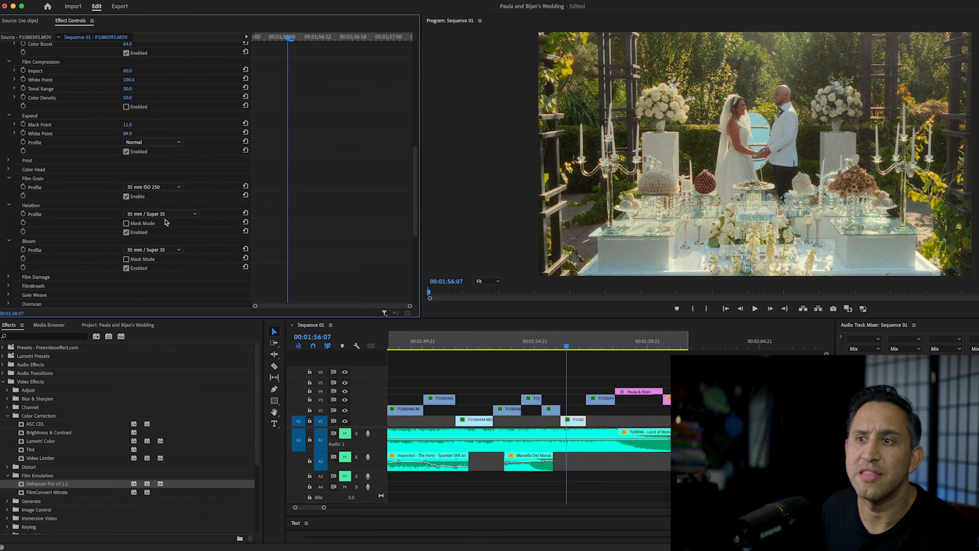
click(159, 214)
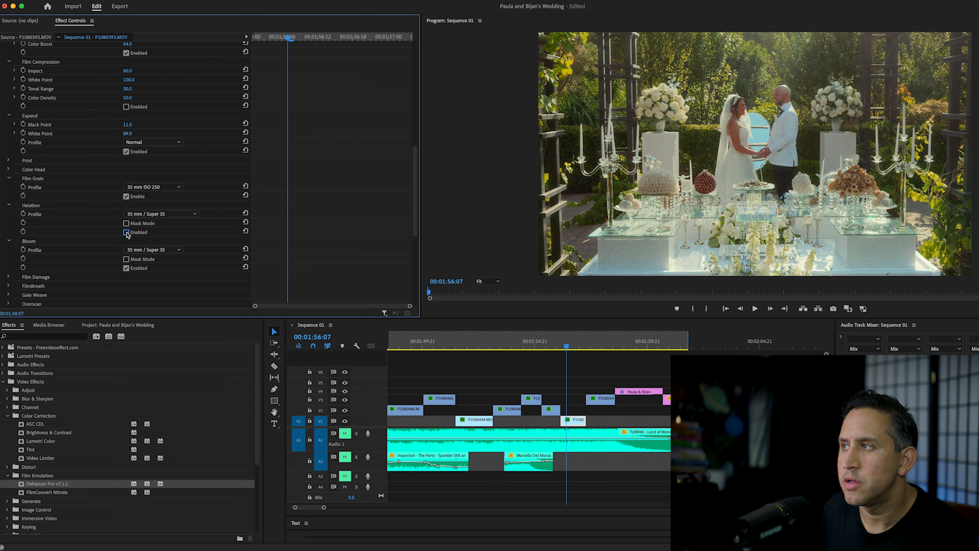
click(152, 213)
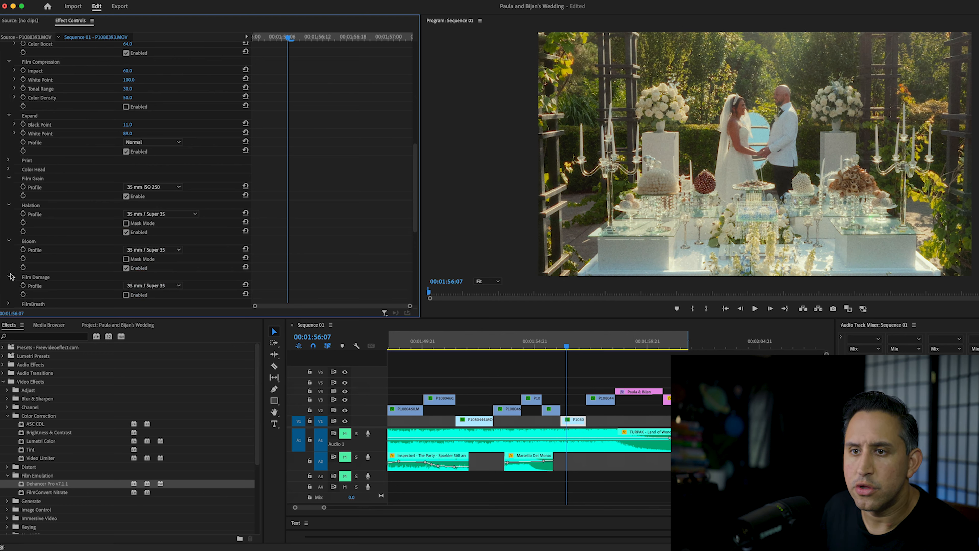
Scroll past Vignette, Monitor, Output and LUT Generator, then return to the fog-jet dance shot
scroll(down, 3)
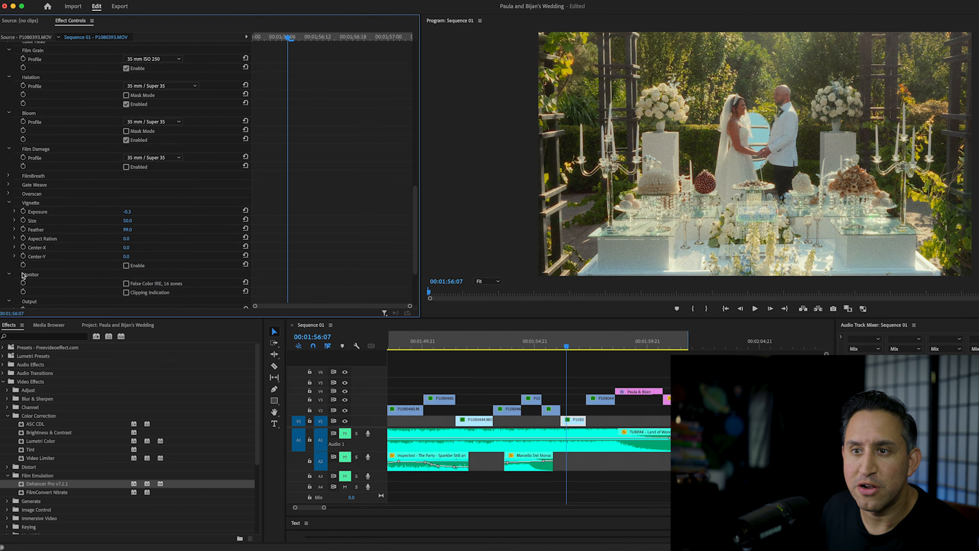
scroll(down, 3)
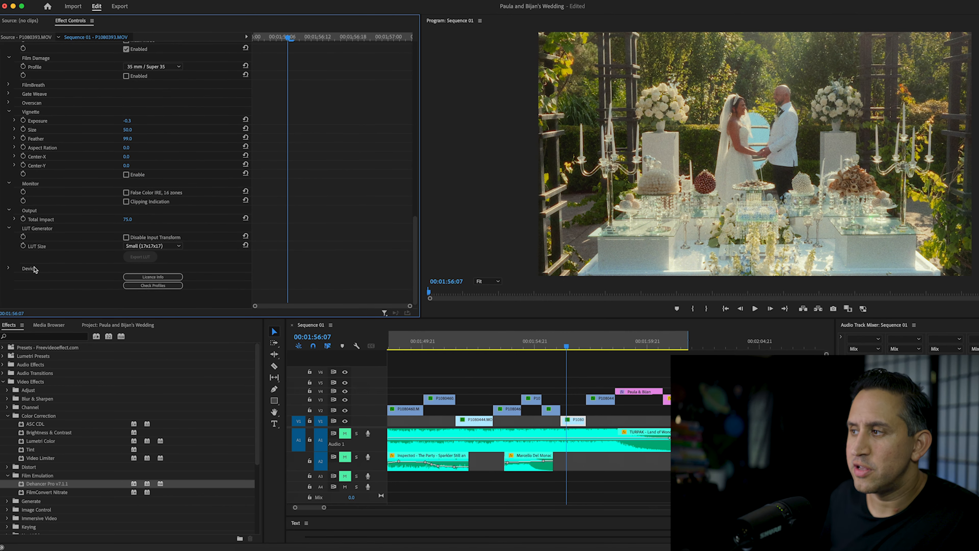
mouse_move(19, 100)
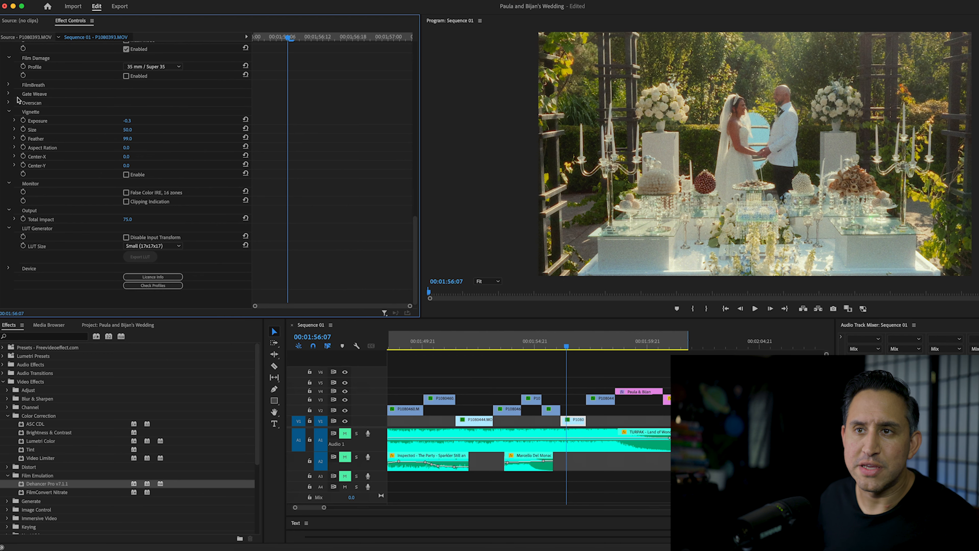
click(8, 94)
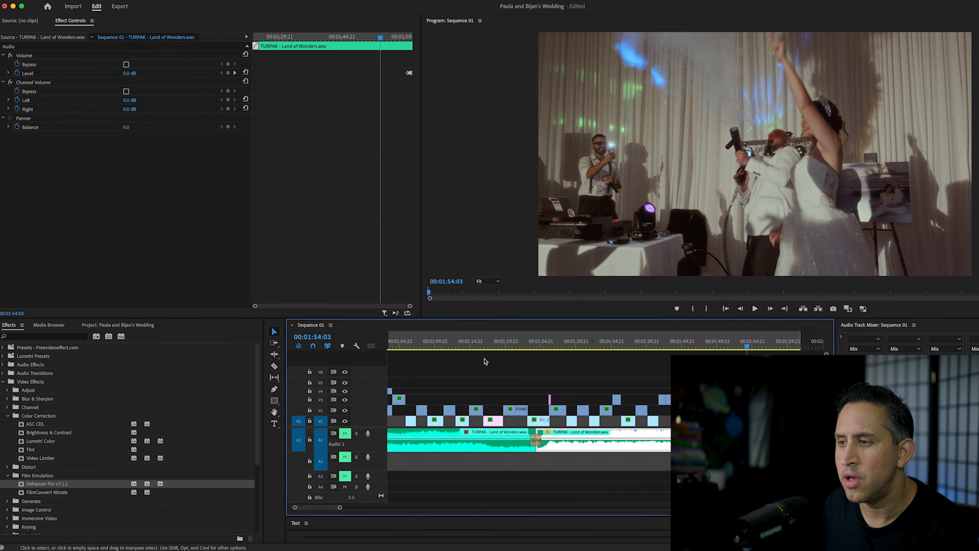
Jump between shots and select MVI_0425.MP4 to show its Canon C70 / Kodak Vision3 250D grade
click(496, 348)
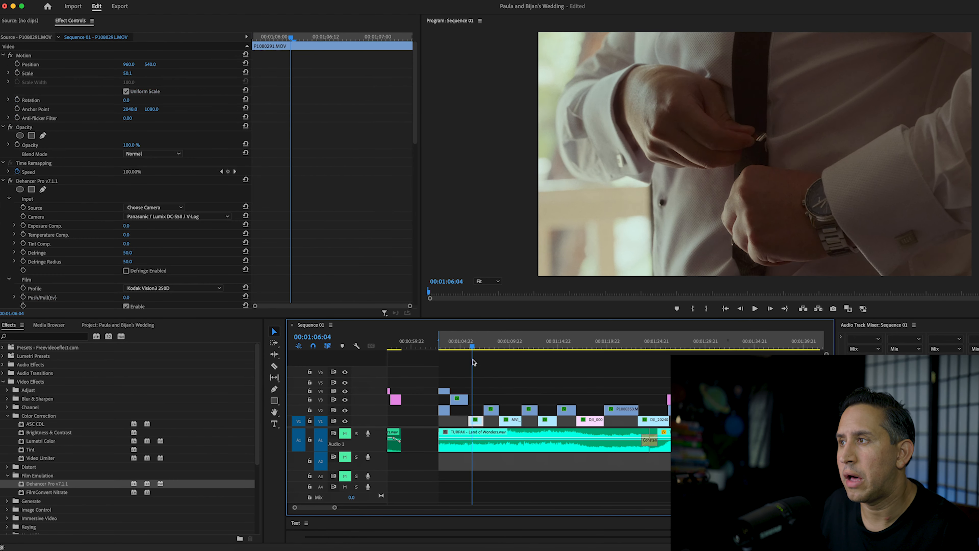
click(473, 346)
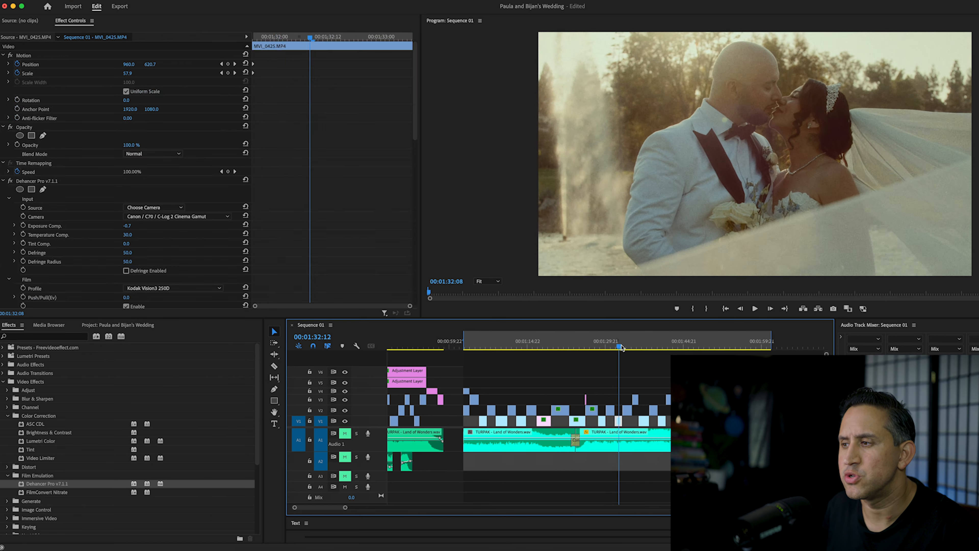
click(642, 345)
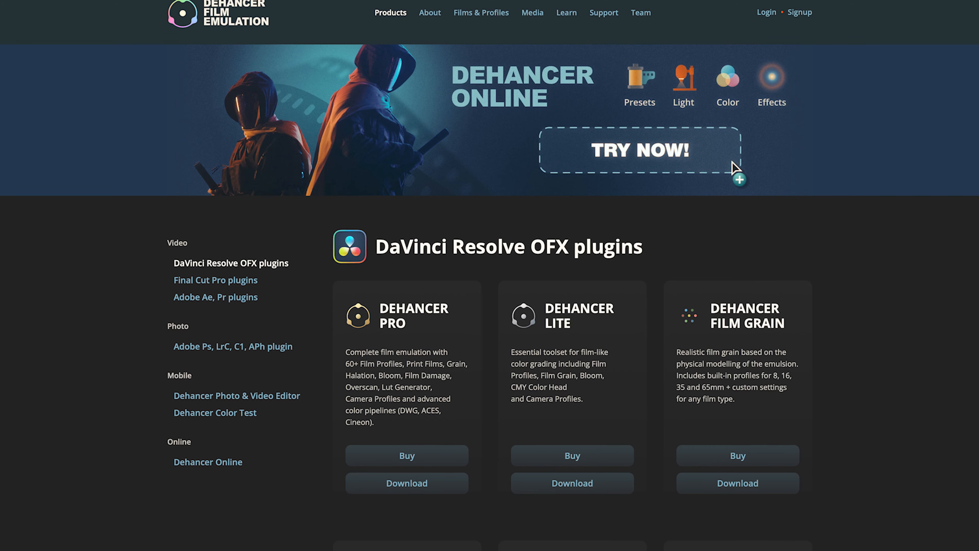
Scroll the Products page to the Dehancer Pro section with Lifetime 449 USD through 3-month 149 USD pricing
scroll(down, 3)
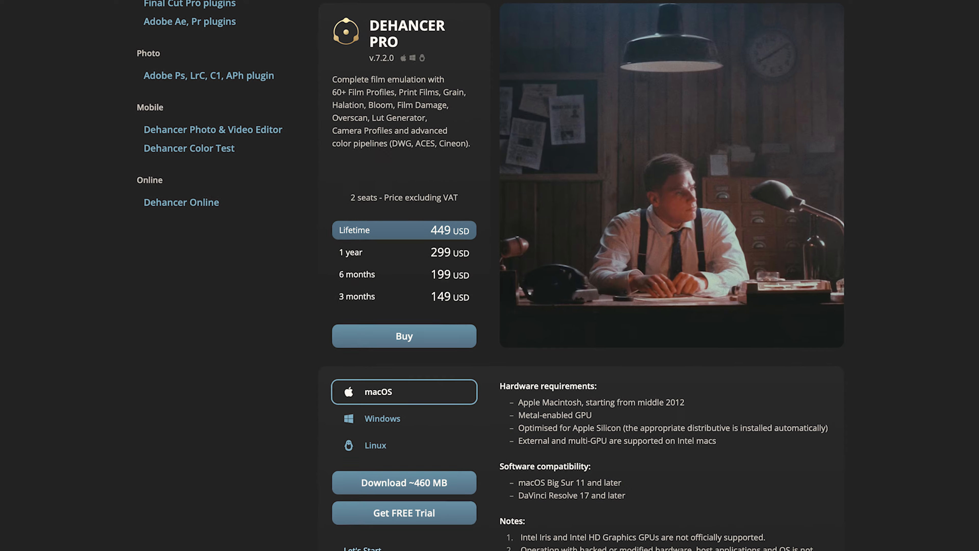
scroll(down, 3)
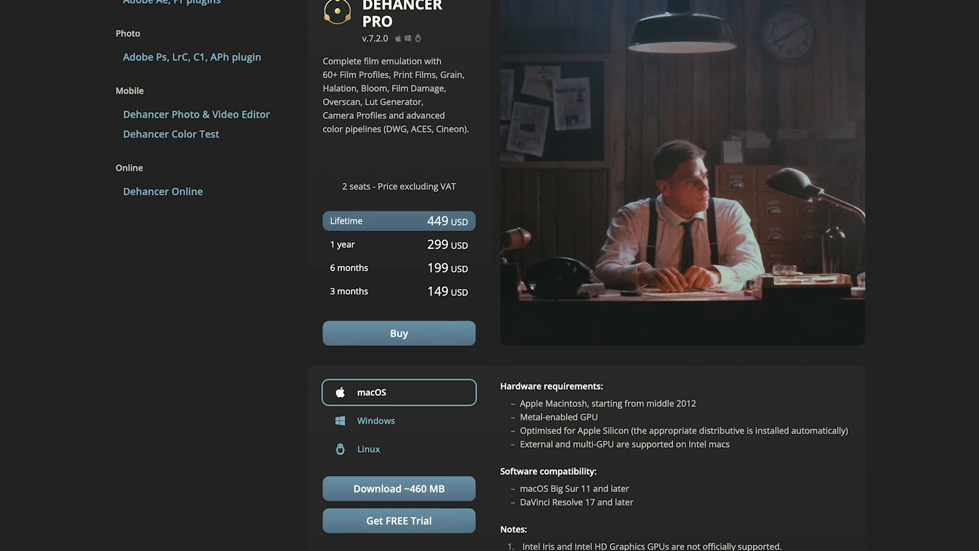